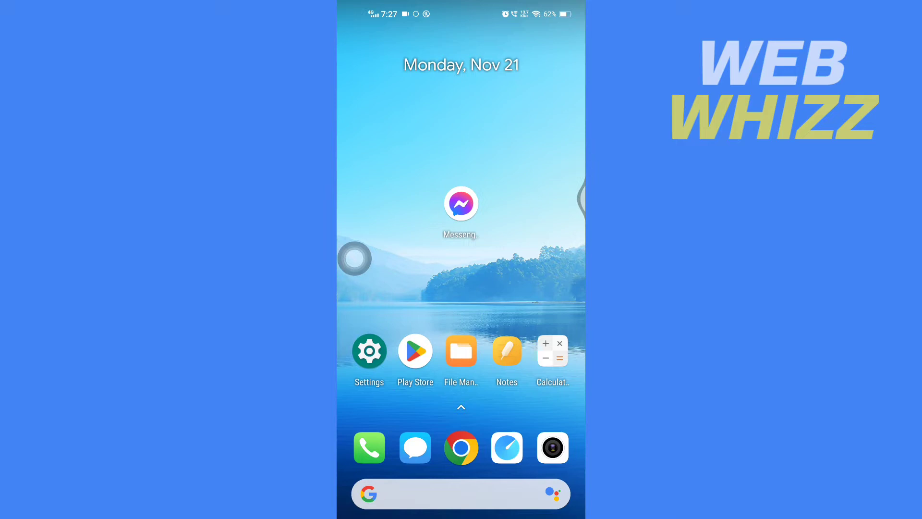
Launch Messenger and enter the 'test' group conversation.
click(460, 203)
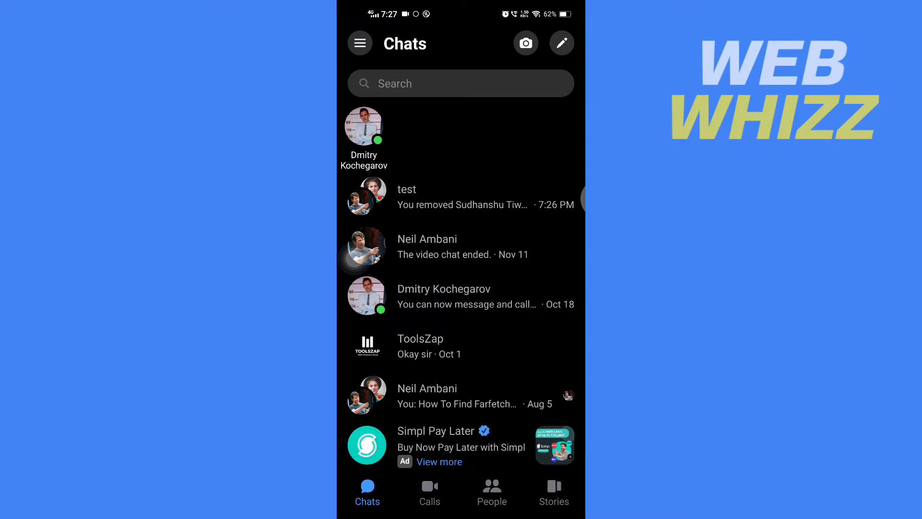
click(405, 196)
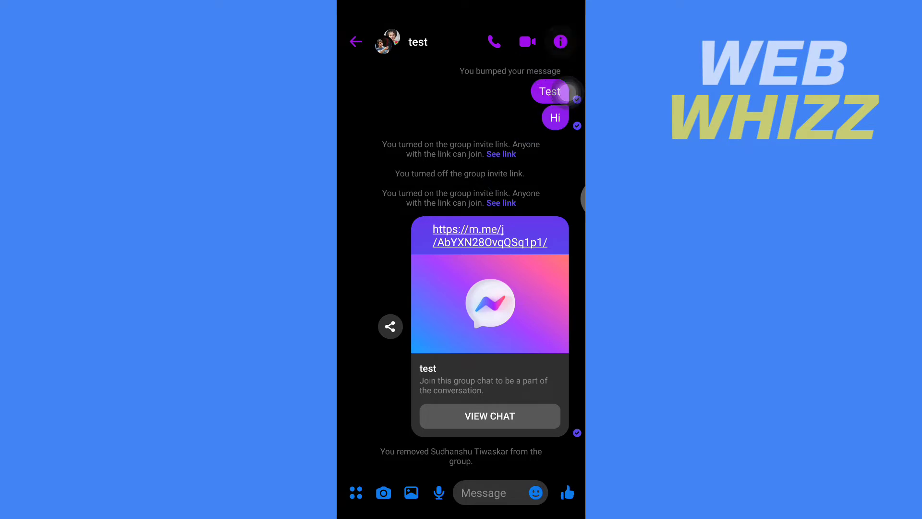
Go from the chat header into the group details and reach the Members list.
click(559, 41)
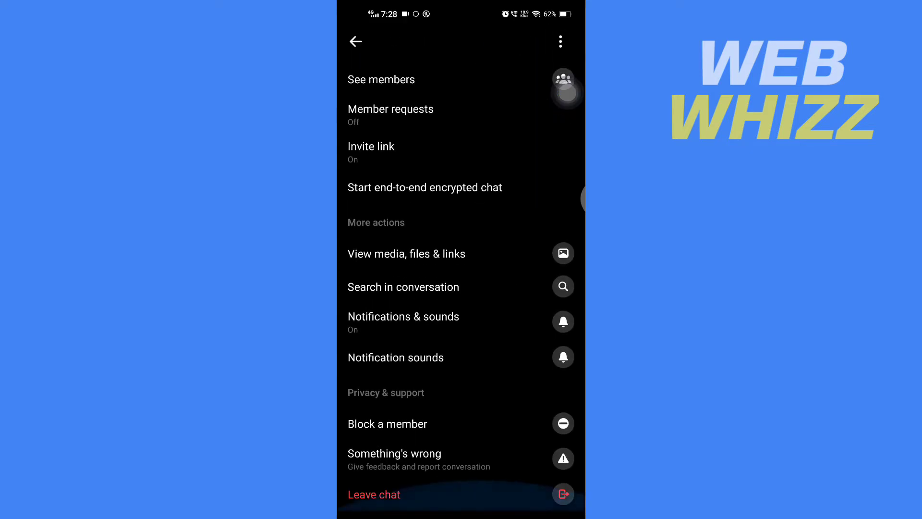
click(373, 493)
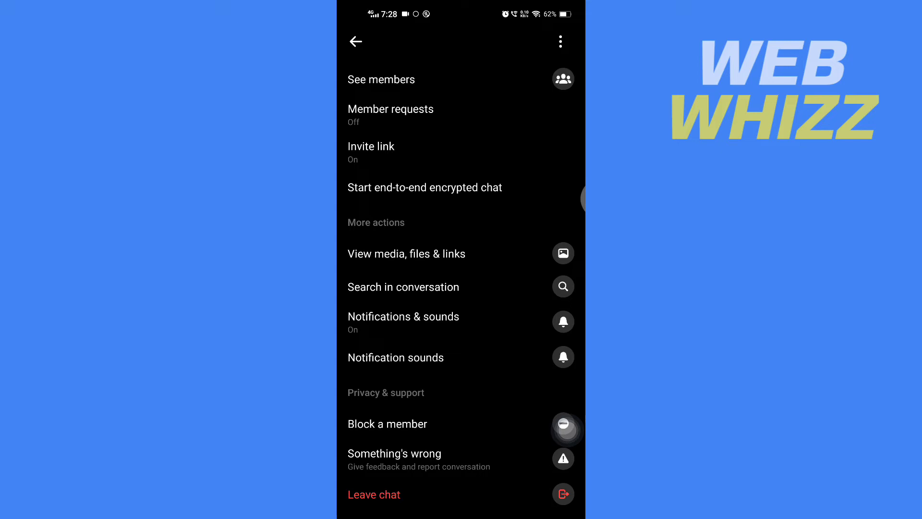
scroll(down, 3)
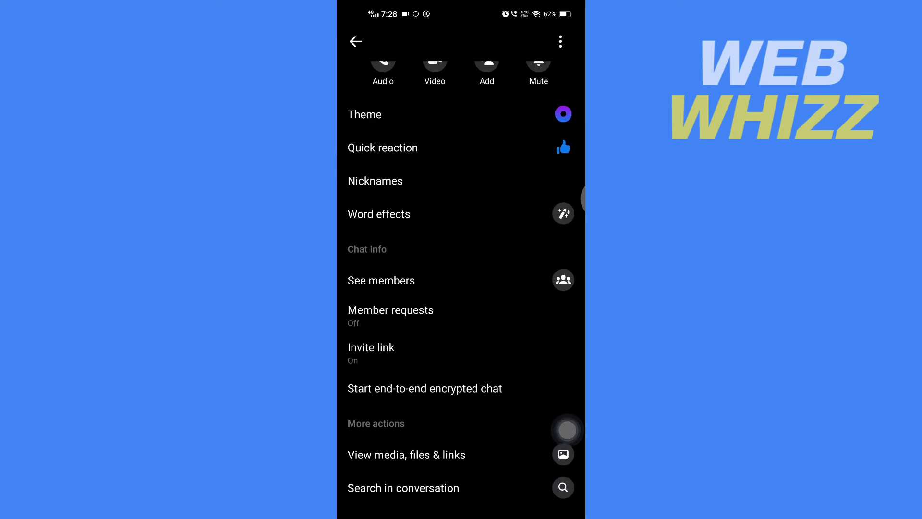
scroll(down, 3)
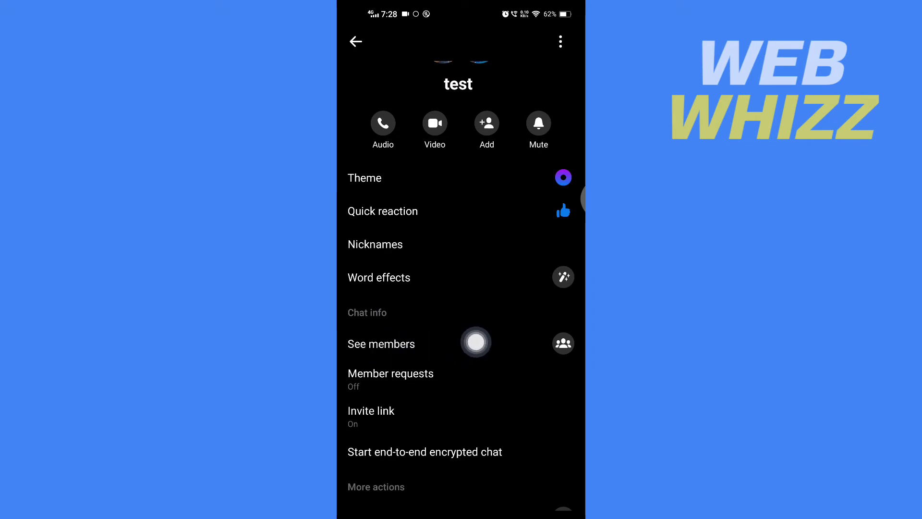
click(380, 344)
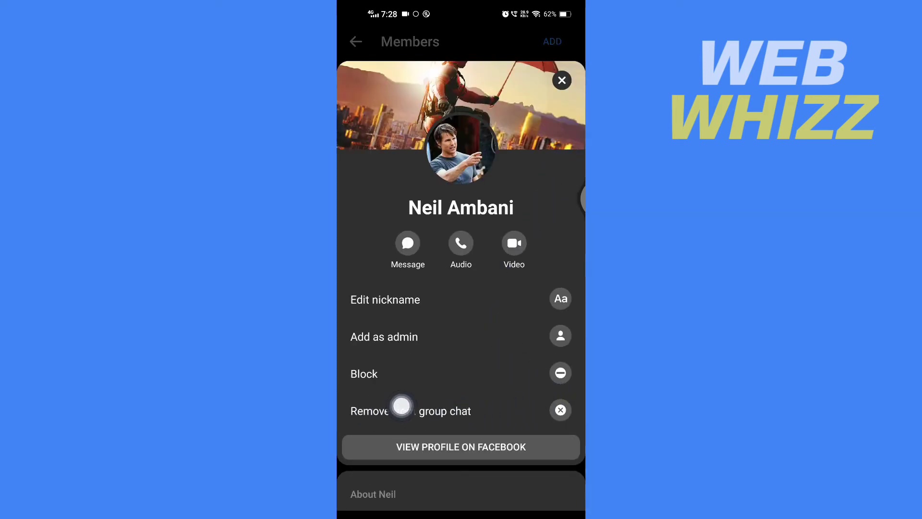
click(560, 80)
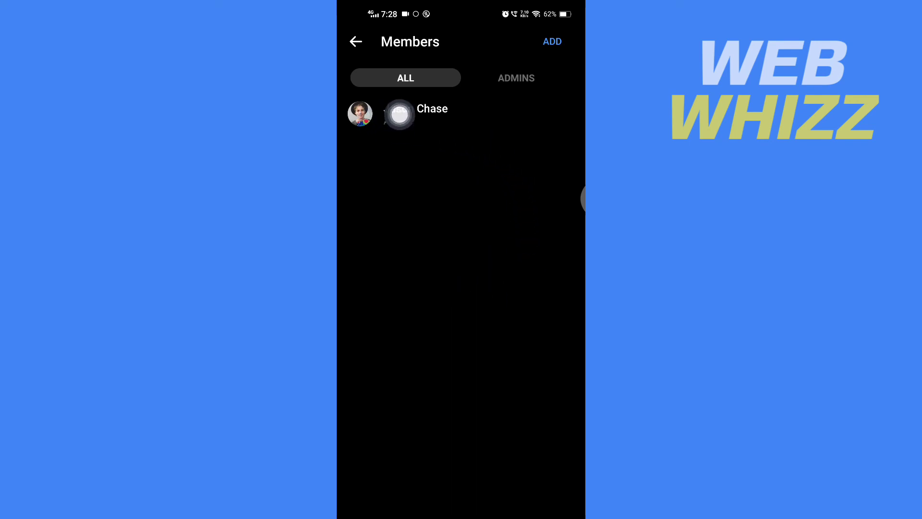
View the remaining admin's profile sheet, dismiss it, and return to the 'test' chat.
click(418, 108)
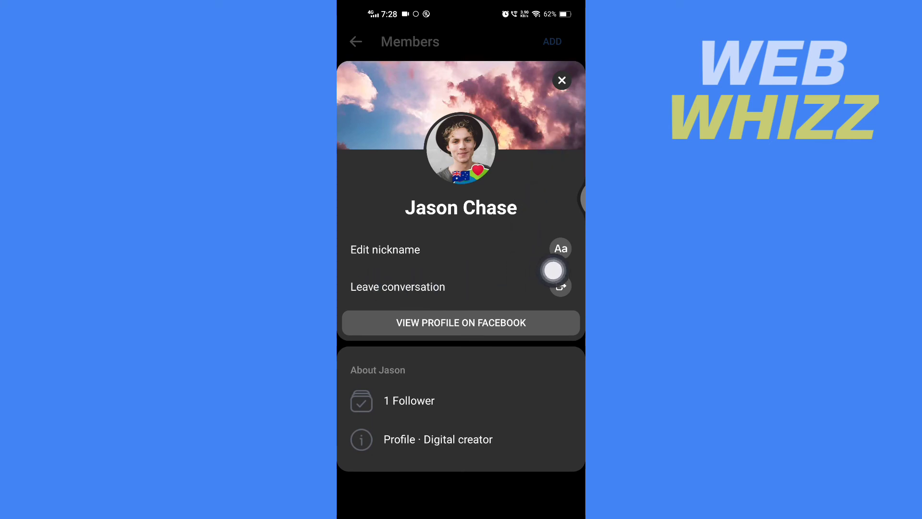
click(398, 287)
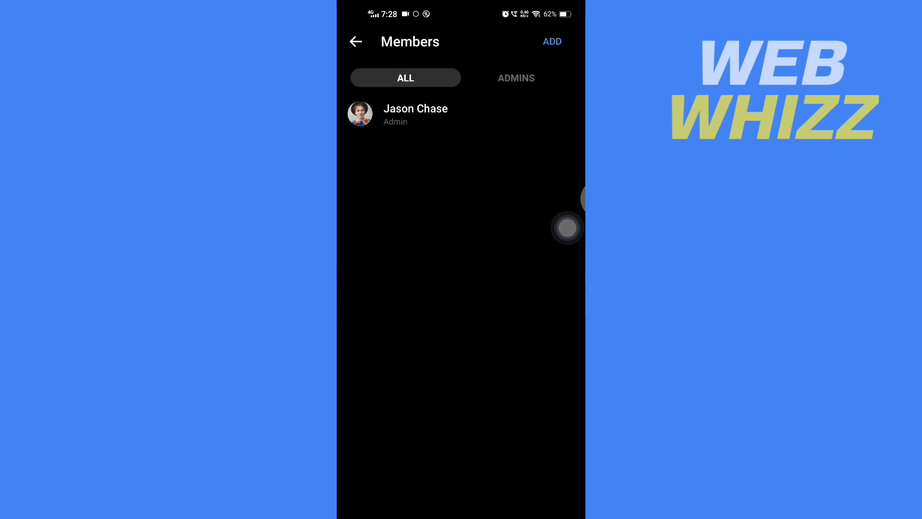
click(355, 41)
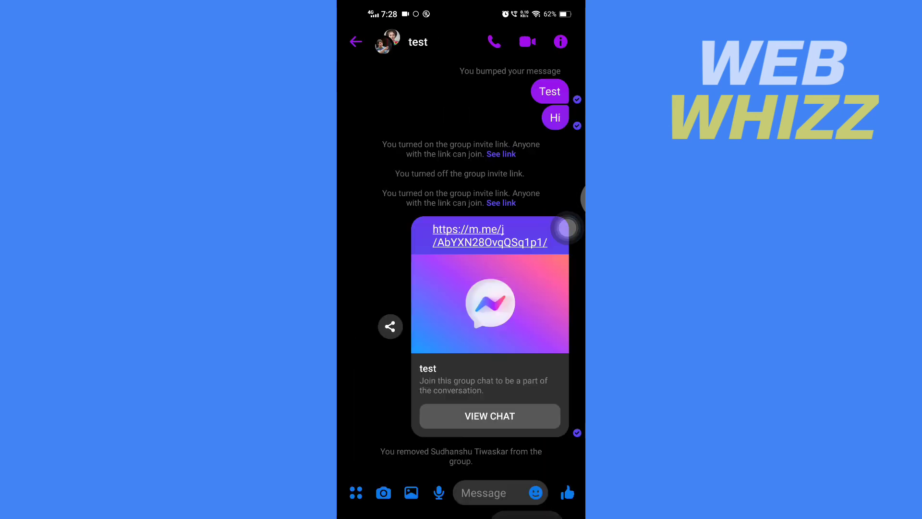